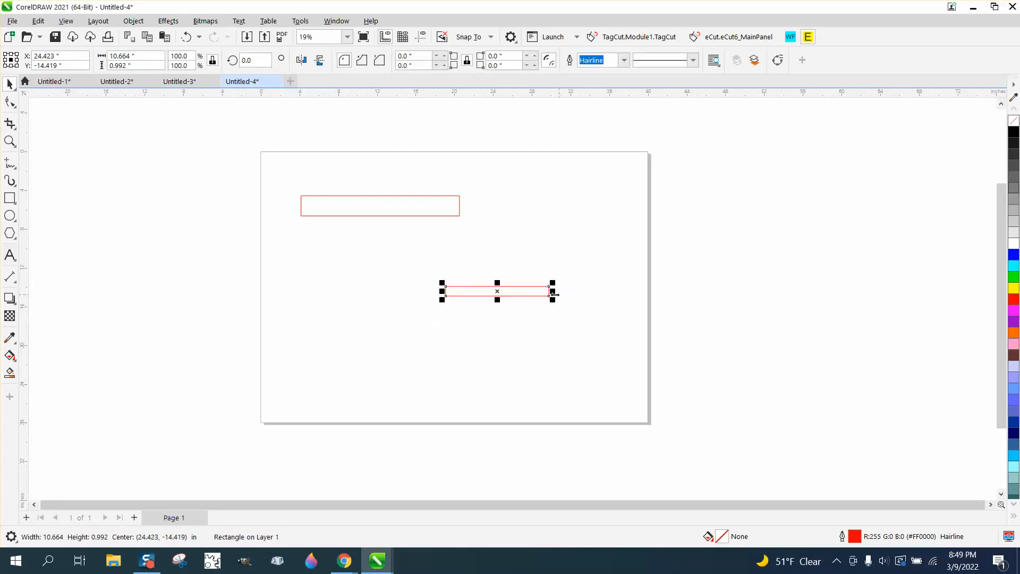
Nudge the short rectangle right and the long one down, entering 90.0 as the rotation angle
{"action": "left_click_drag", "start_coordinate": [497, 290], "coordinate": [512, 289]}
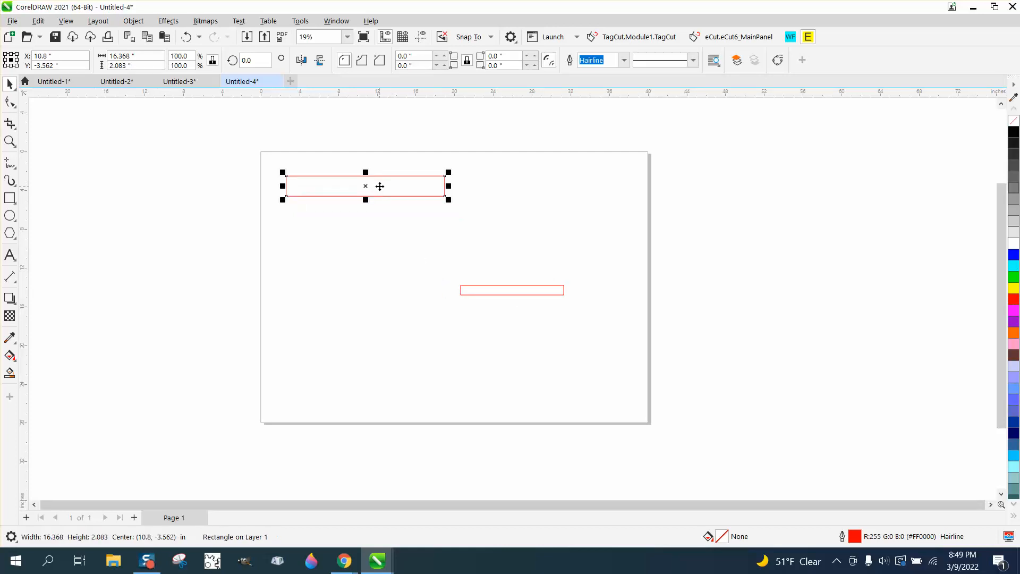
{"action": "left_click_drag", "start_coordinate": [365, 186], "coordinate": [384, 215]}
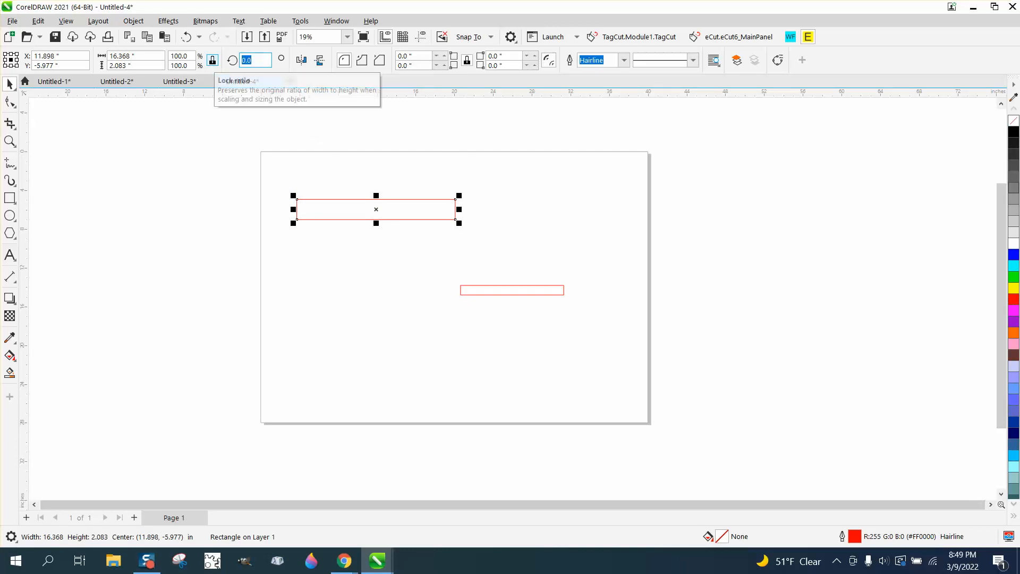
{"action": "type", "text": "90.0"}
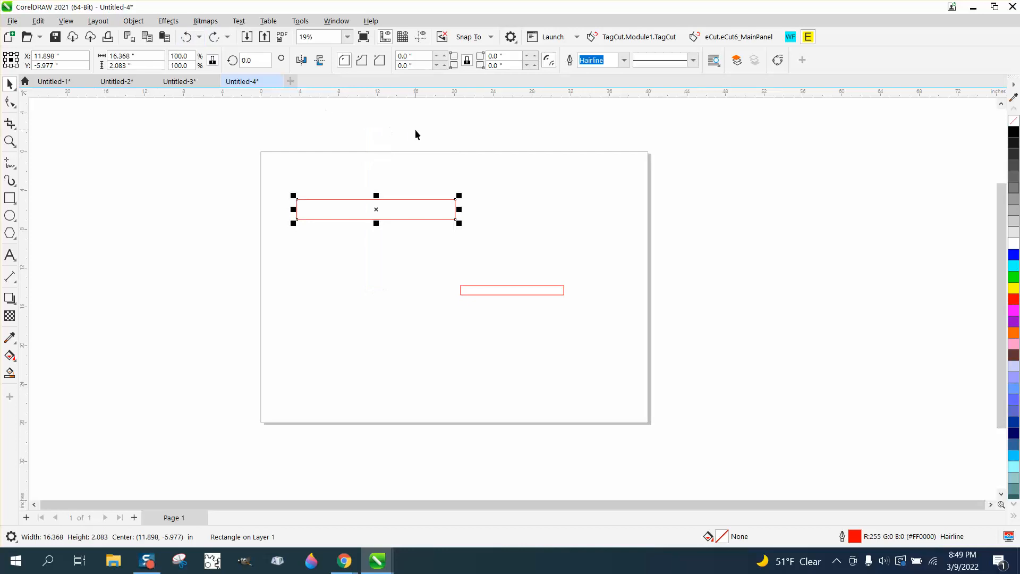
Start recording a new macro named deg from Tools > Scripts
{"action": "left_click", "coordinate": [300, 21]}
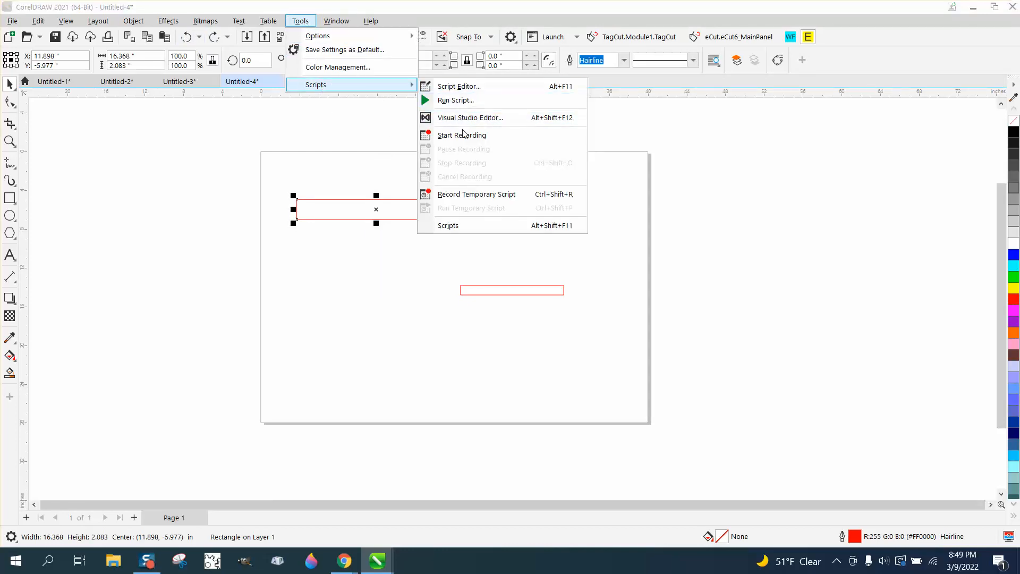
{"action": "left_click", "coordinate": [462, 135]}
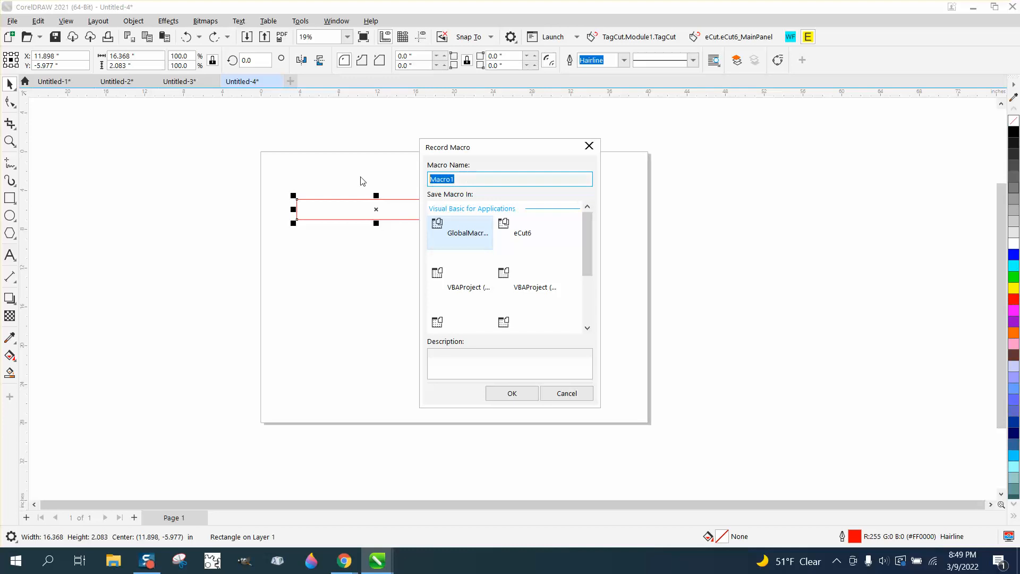
{"action": "type", "text": "deg"}
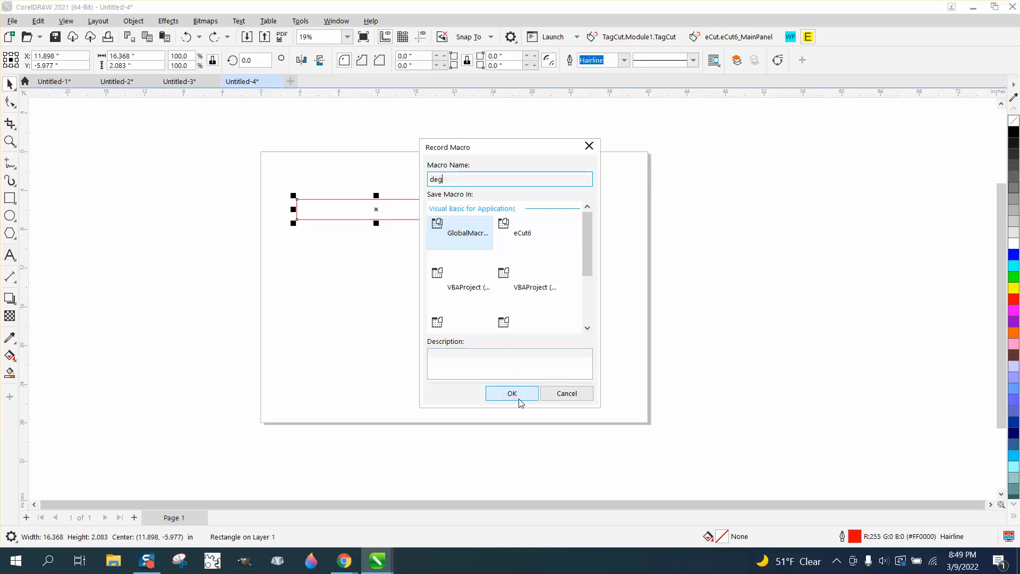
{"action": "left_click", "coordinate": [511, 393]}
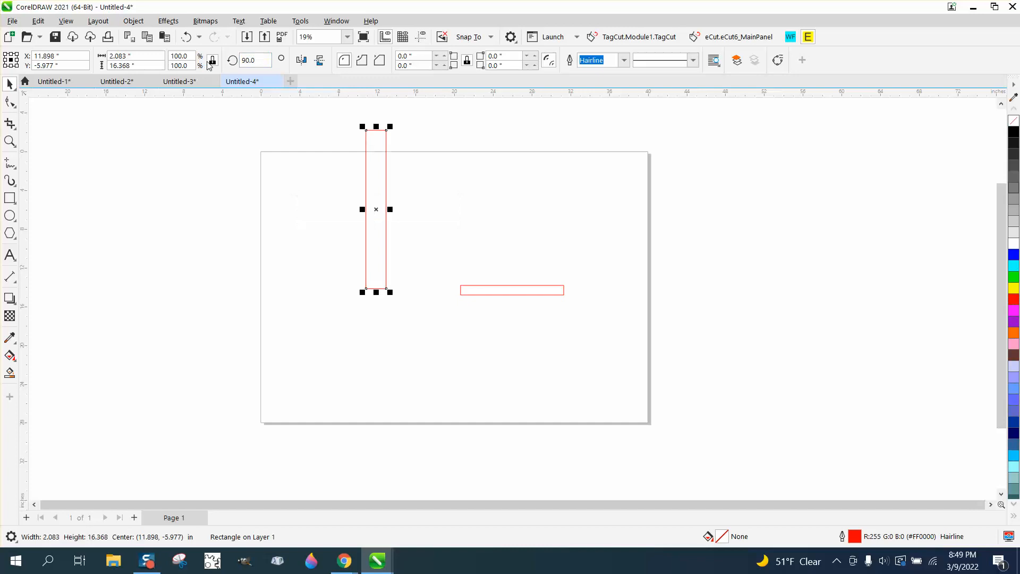
Stop recording the deg macro after the 90-degree rotation
{"action": "left_click", "coordinate": [299, 20]}
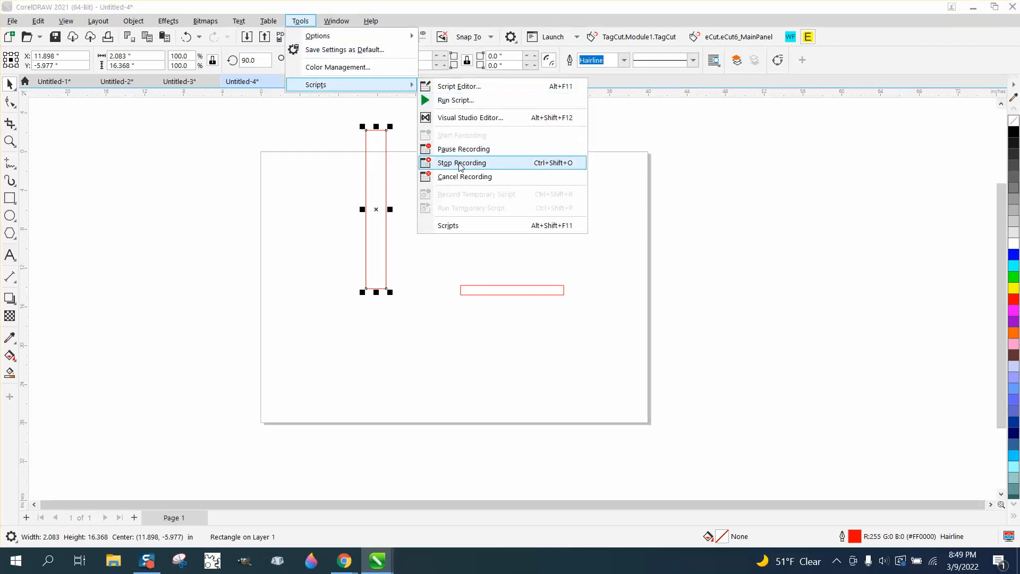
{"action": "left_click", "coordinate": [461, 163]}
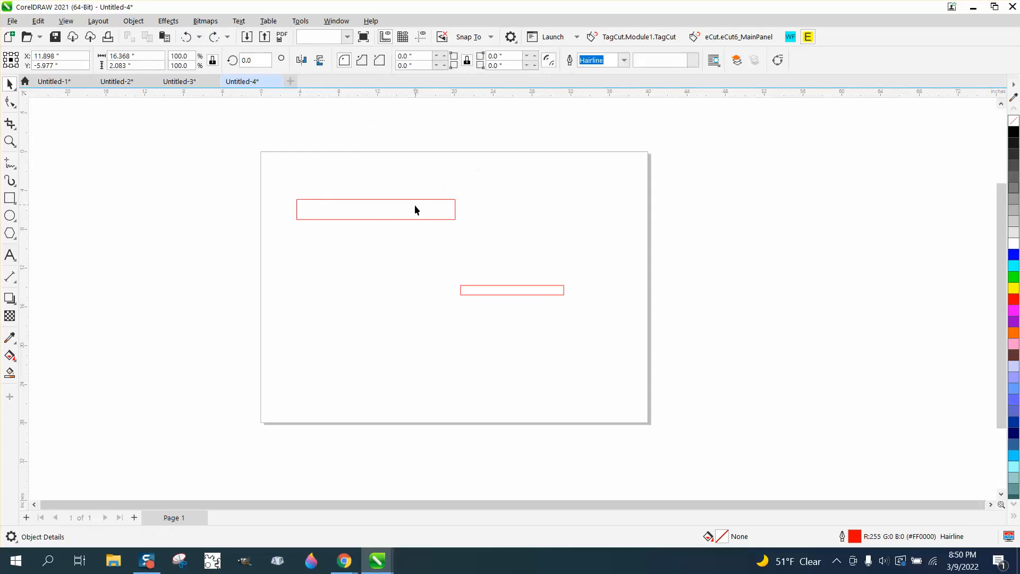
Show the Scripts docker and expand GlobalMacros to reveal the recorded macros deg and glines
{"action": "left_click", "coordinate": [300, 21]}
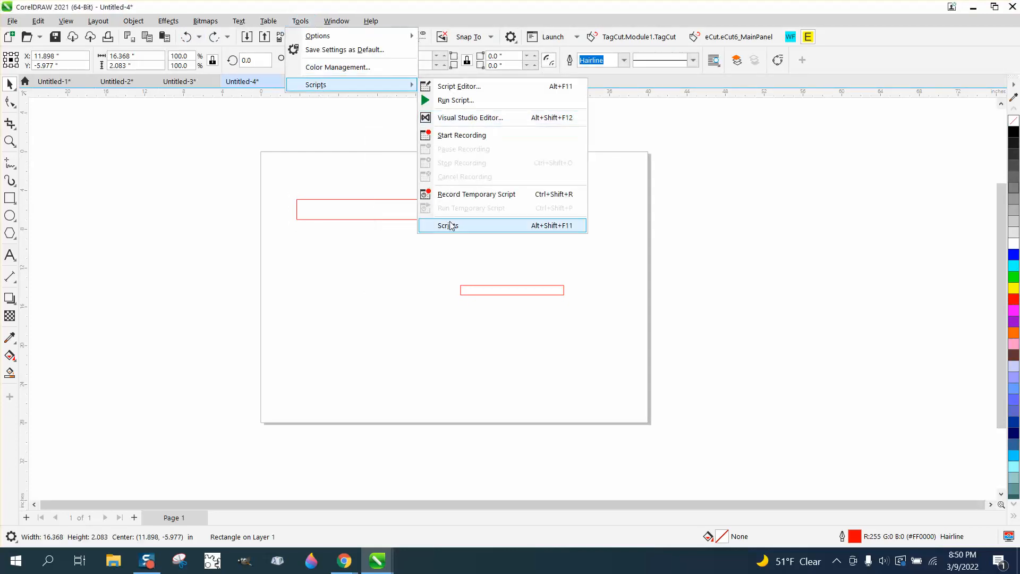
{"action": "left_click", "coordinate": [449, 225]}
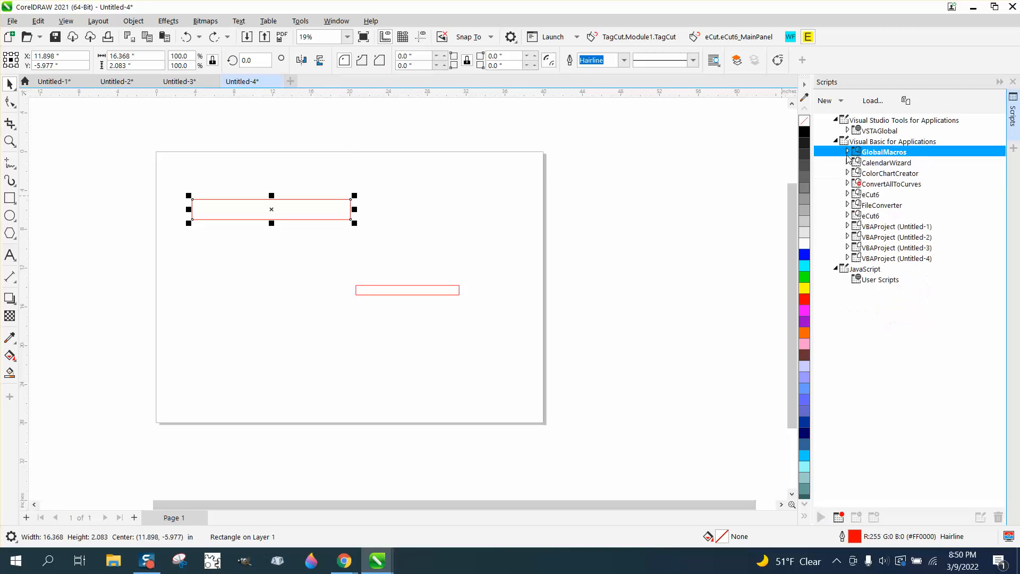
{"action": "left_click", "coordinate": [848, 151]}
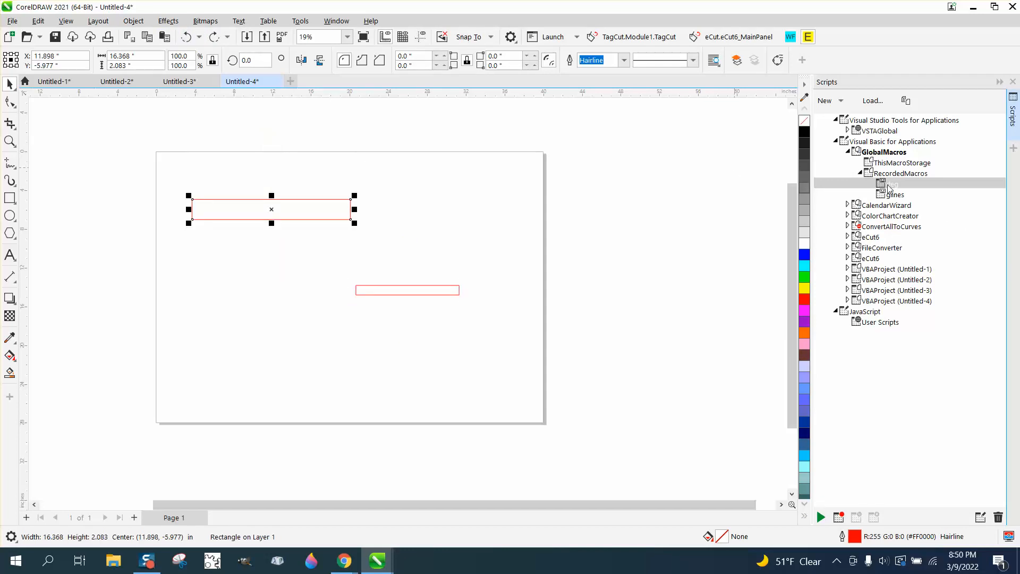
Assign deg a keyboard shortcut: clear the existing keys and enter 9,9 as the new shortcut
{"action": "right_click", "coordinate": [886, 185]}
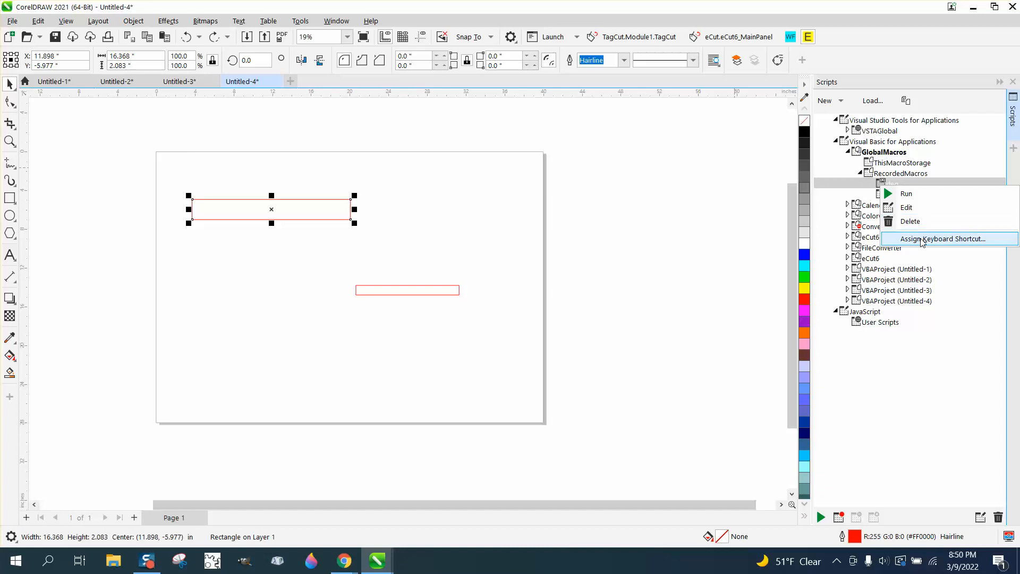
{"action": "left_click", "coordinate": [945, 237]}
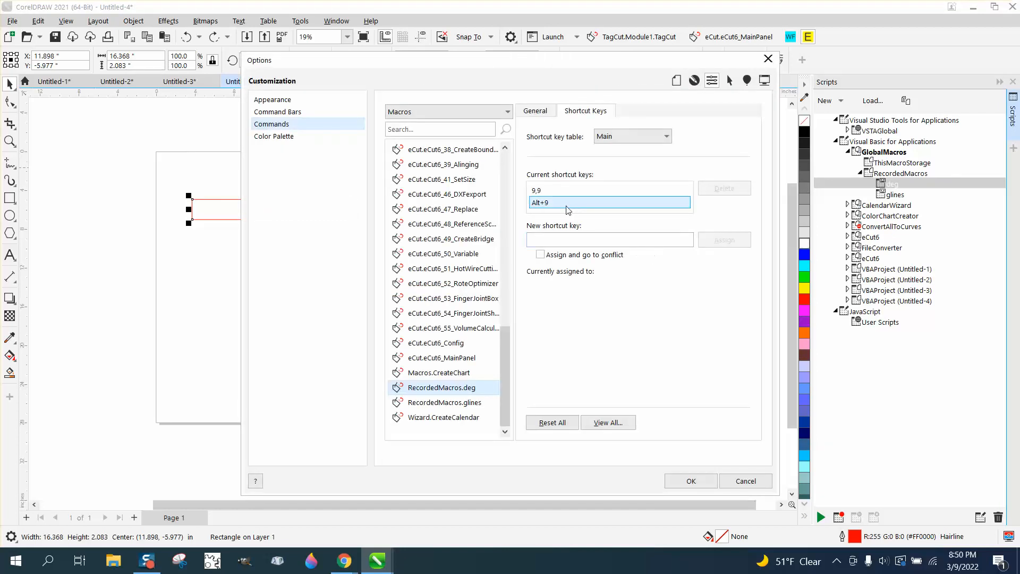
{"action": "mouse_move", "coordinate": [554, 202]}
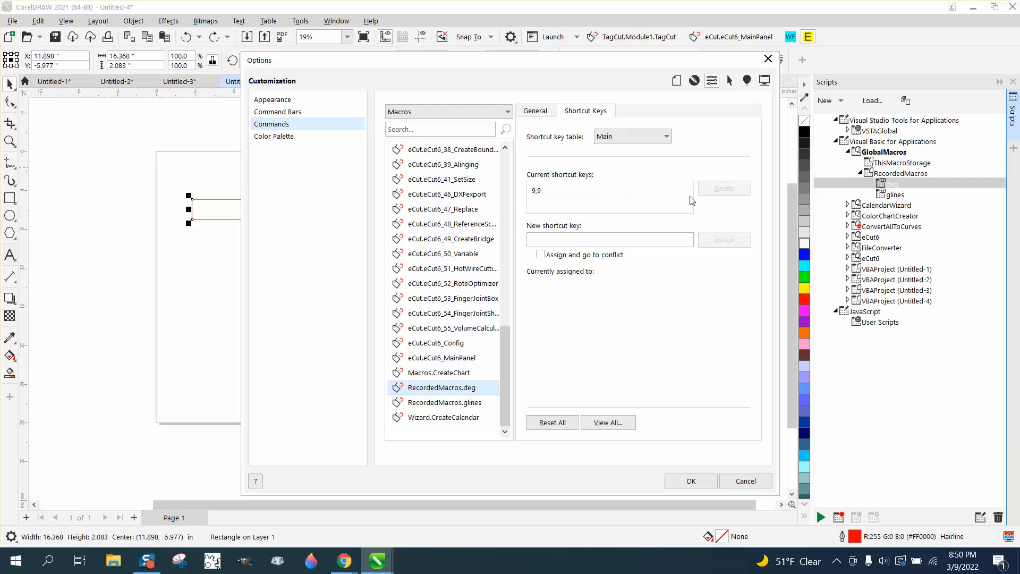
{"action": "left_click", "coordinate": [724, 188]}
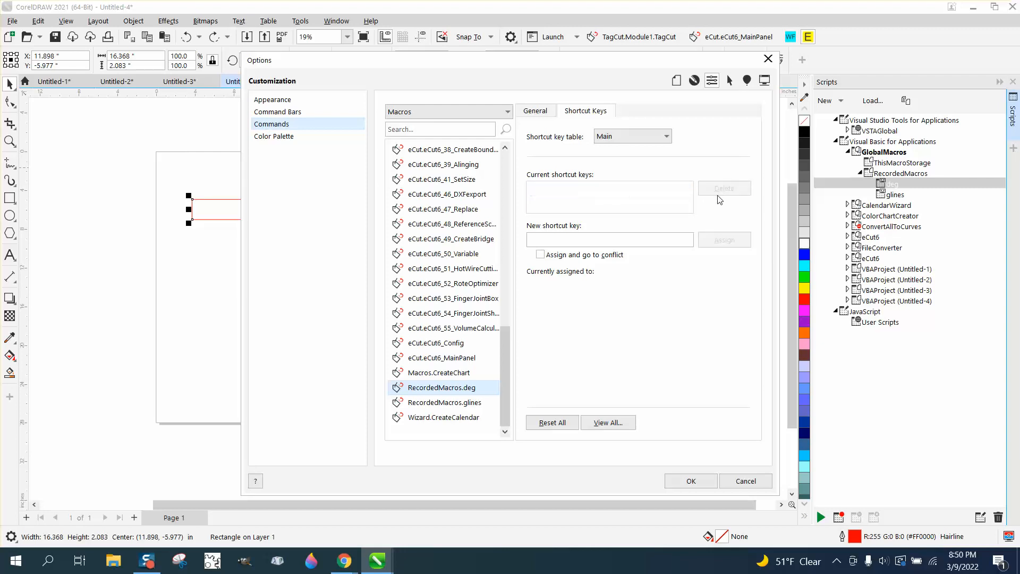
{"action": "mouse_move", "coordinate": [695, 451]}
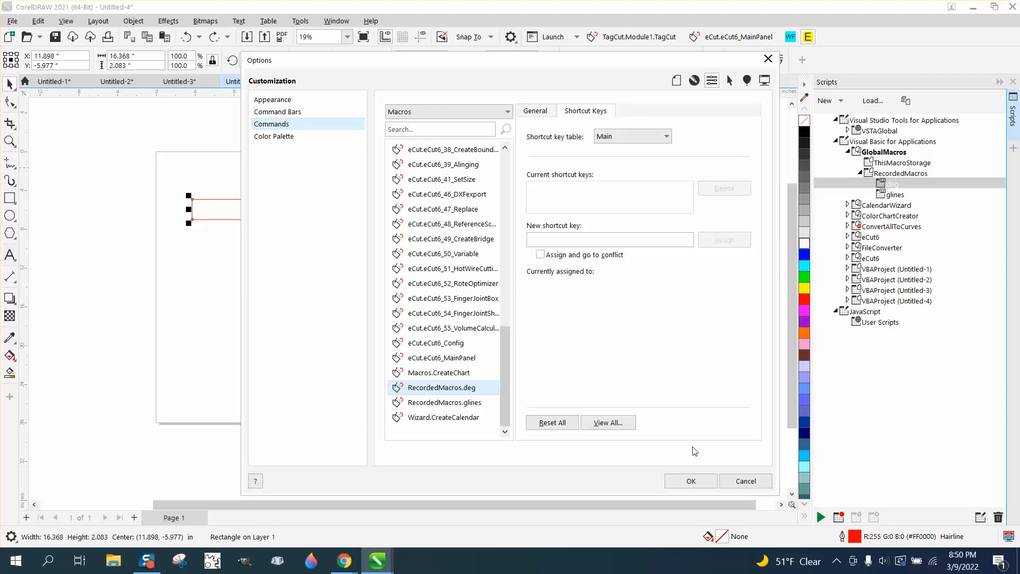
{"action": "left_click", "coordinate": [609, 240]}
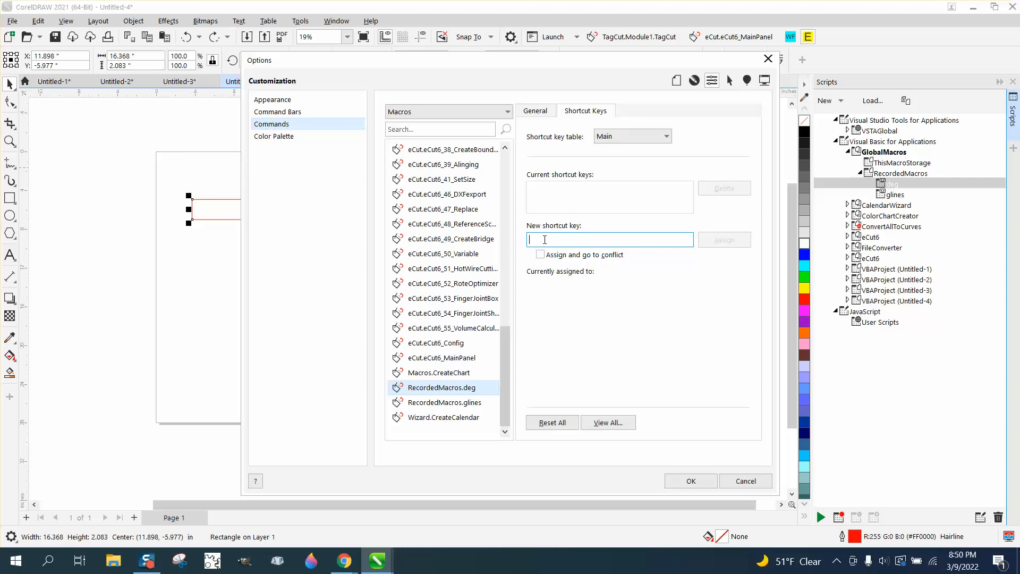
{"action": "type", "text": "9,9"}
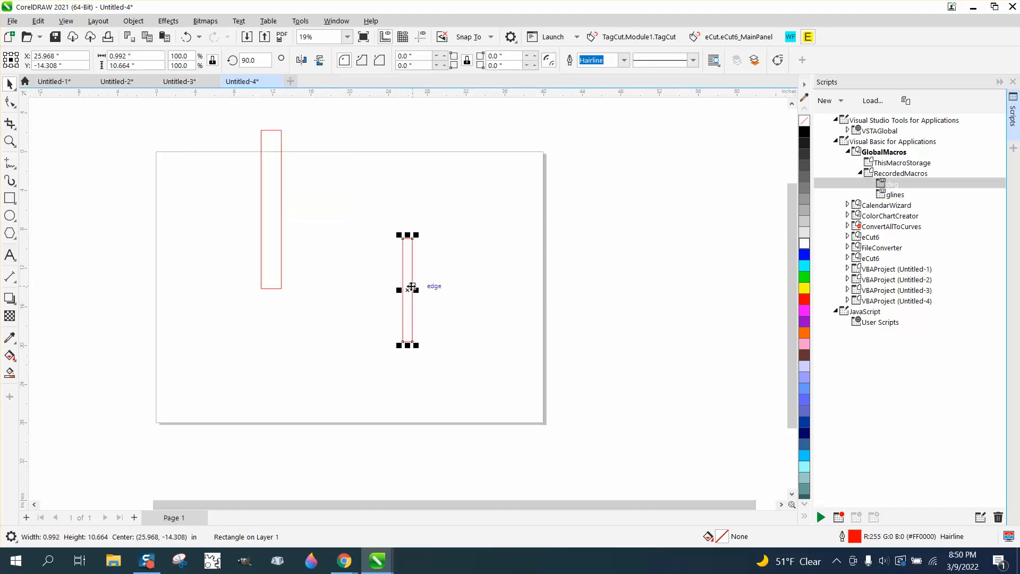
Drag the narrow upright rectangle up beside the tall one near the page top
{"action": "left_click_drag", "start_coordinate": [407, 289], "coordinate": [358, 241]}
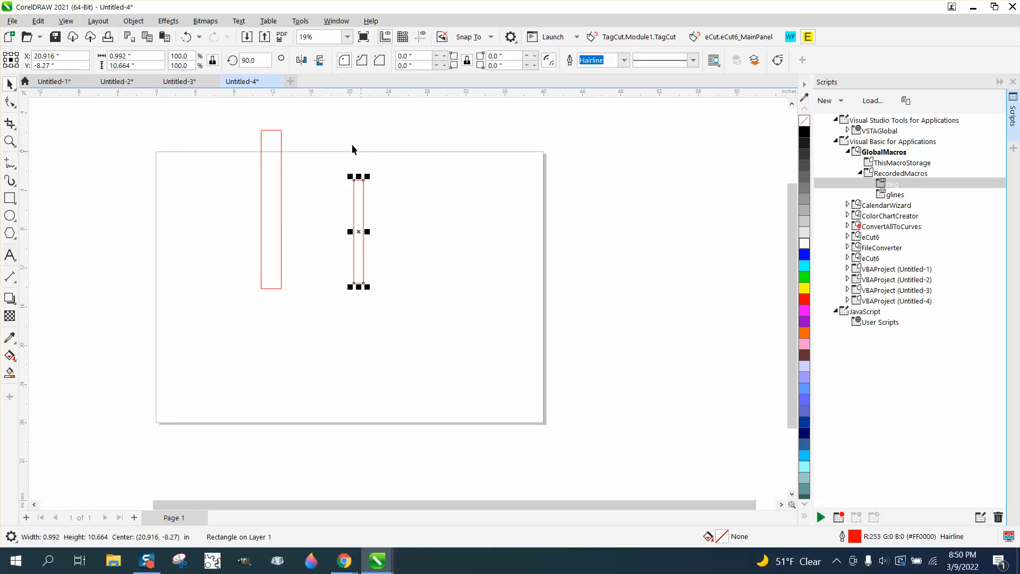
{"action": "mouse_move", "coordinate": [361, 121]}
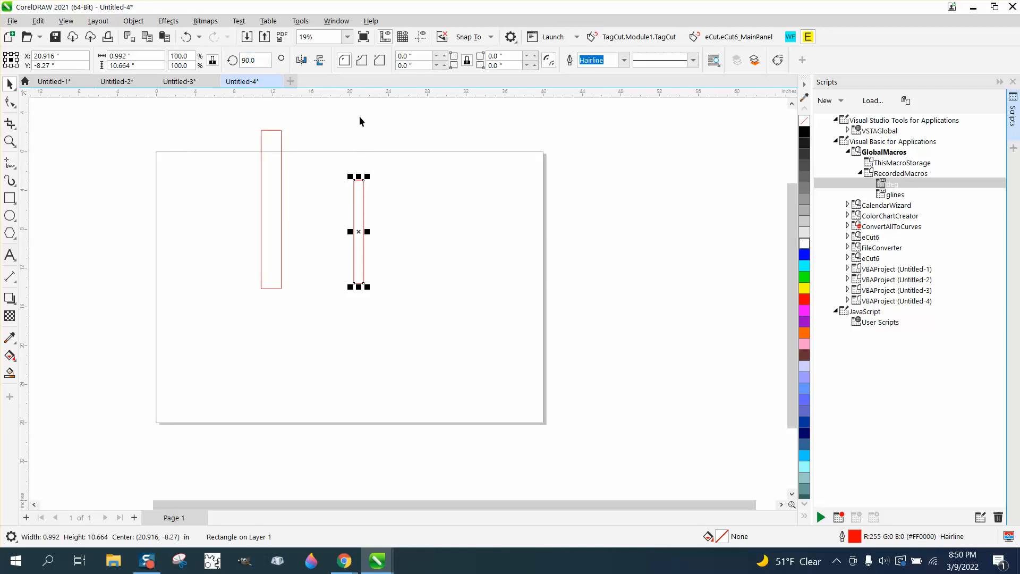
{"action": "mouse_move", "coordinate": [373, 161]}
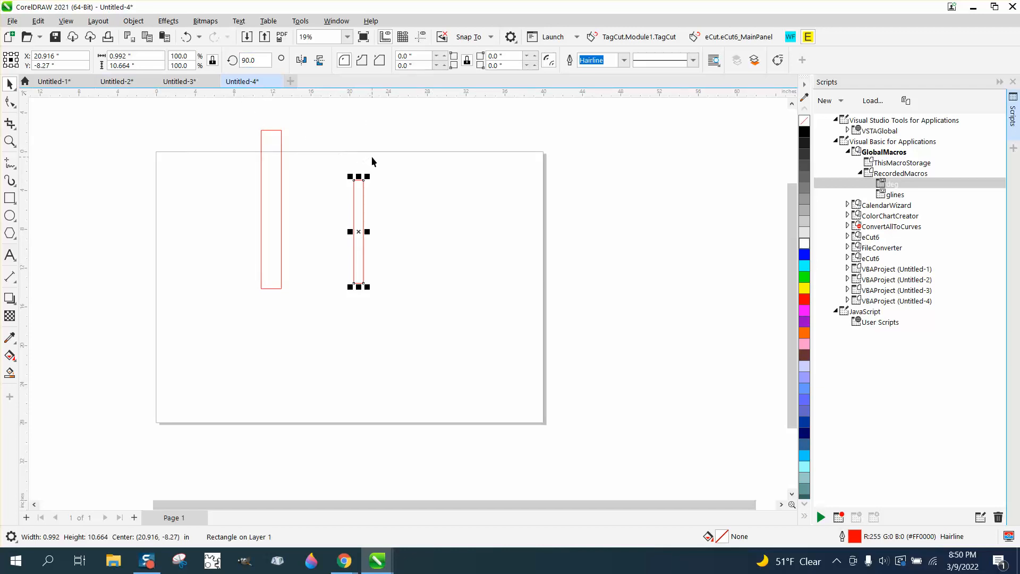
{"action": "mouse_move", "coordinate": [412, 185]}
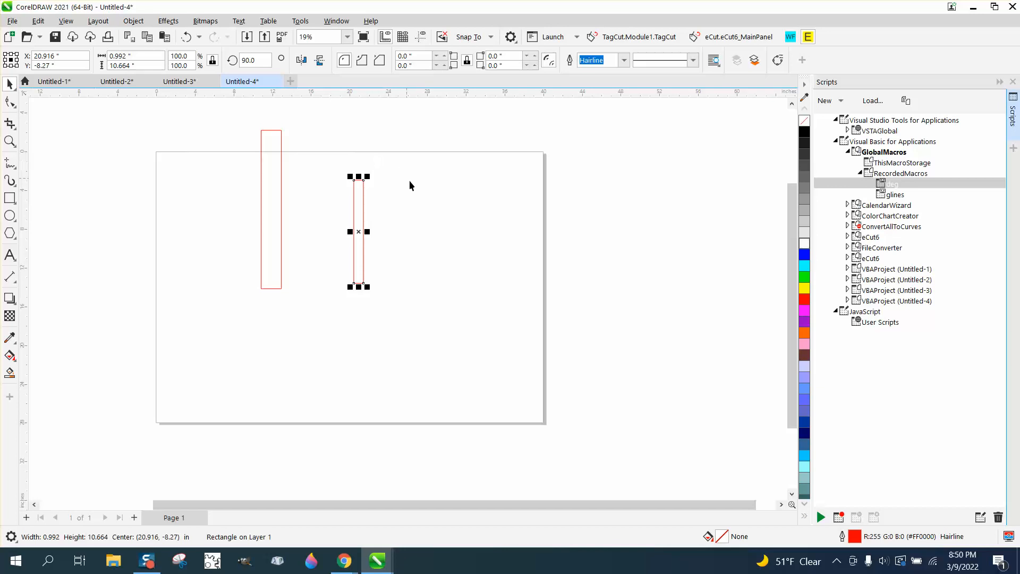
{"action": "mouse_move", "coordinate": [368, 231]}
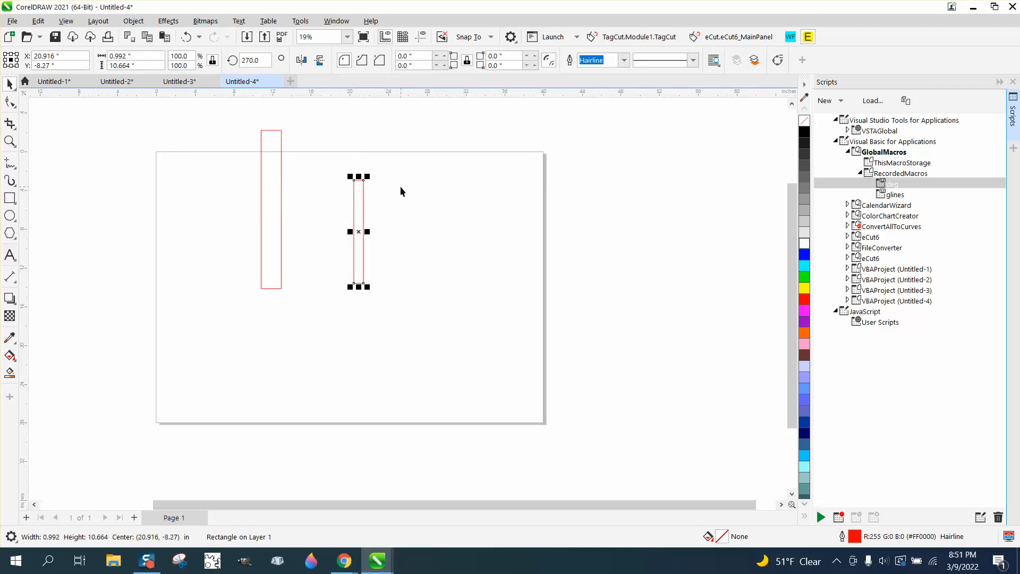
{"action": "mouse_move", "coordinate": [76, 229]}
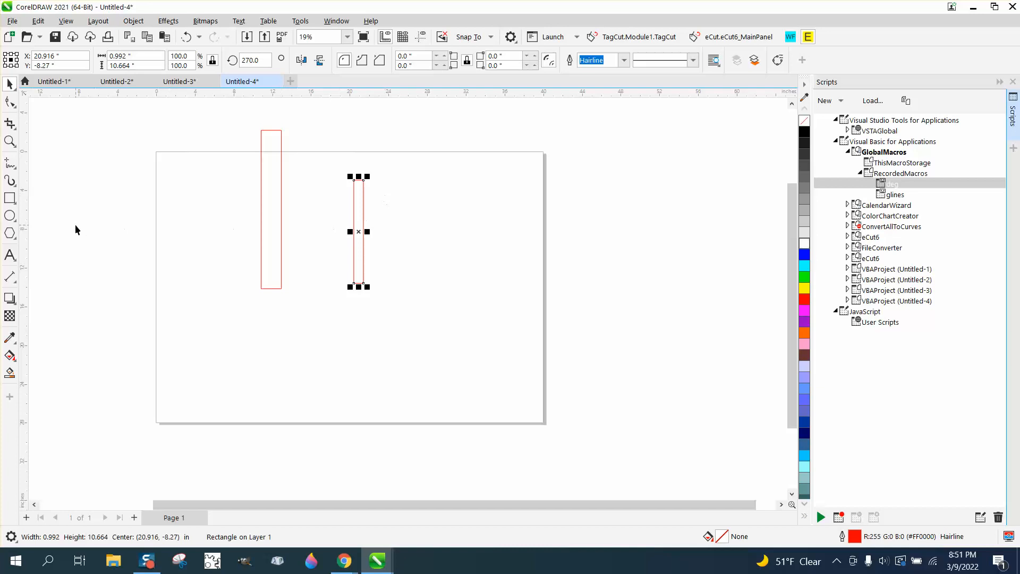
{"action": "mouse_move", "coordinate": [106, 243]}
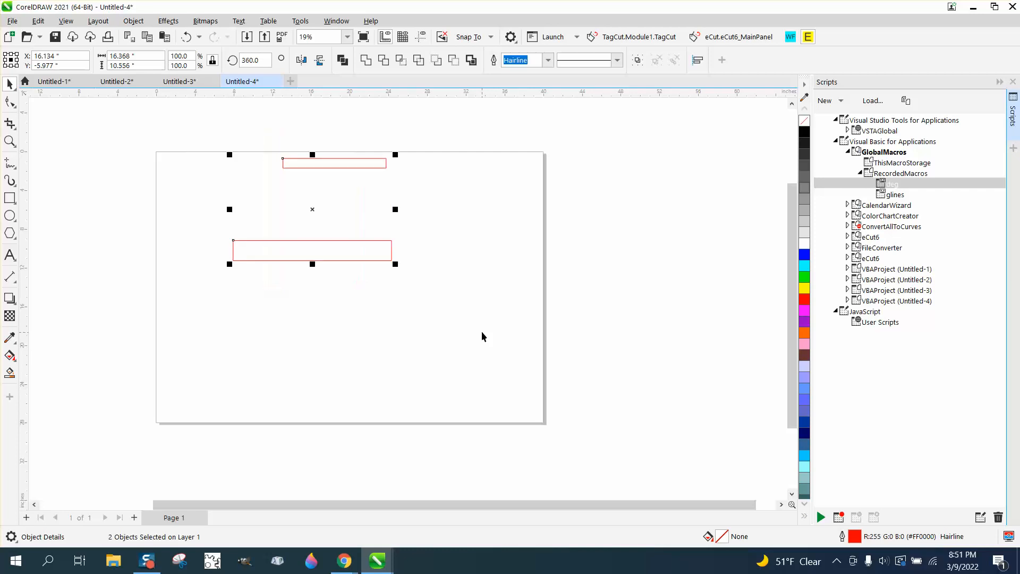
{"action": "mouse_move", "coordinate": [372, 241]}
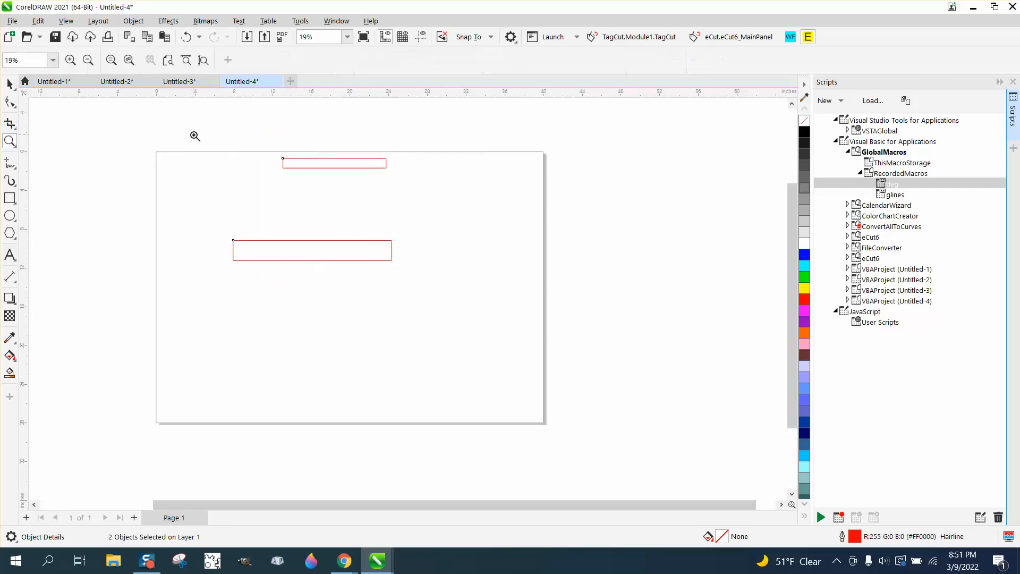
Zoom in on the two horizontal rectangles
{"action": "left_click", "coordinate": [513, 310]}
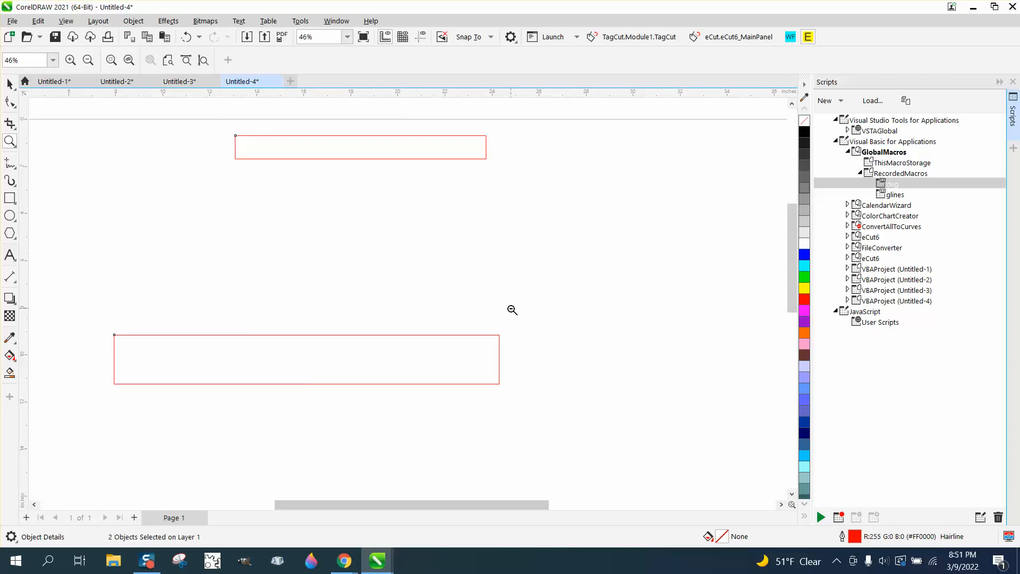